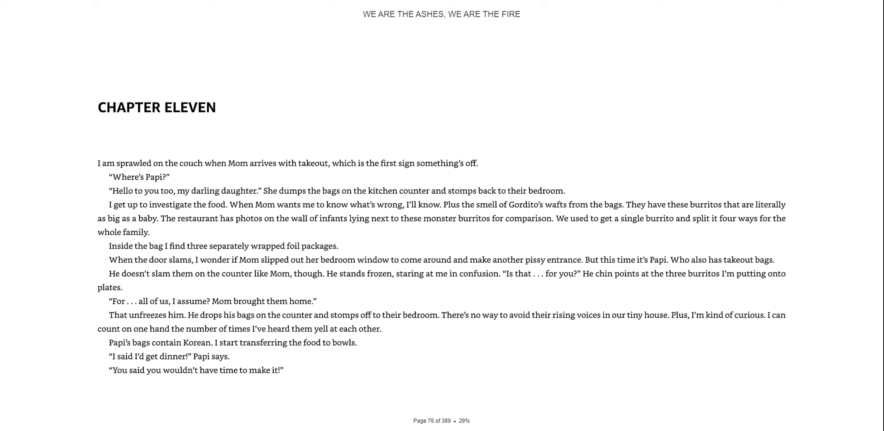
pyautogui.moveTo(777, 189)
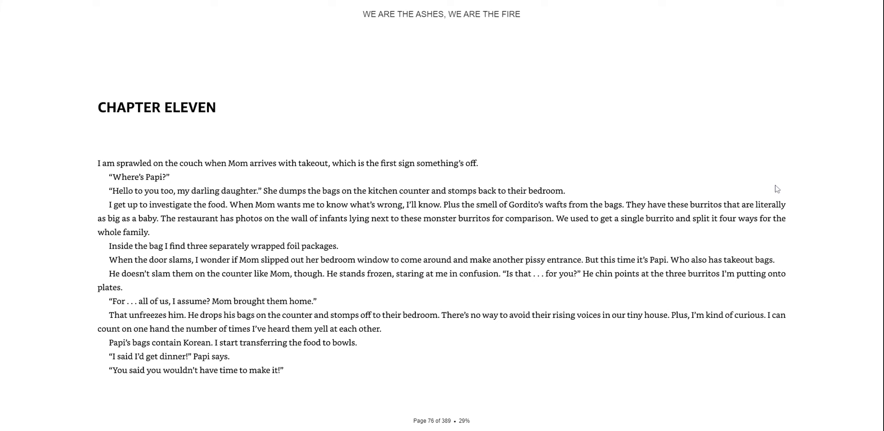
pyautogui.moveTo(840, 217)
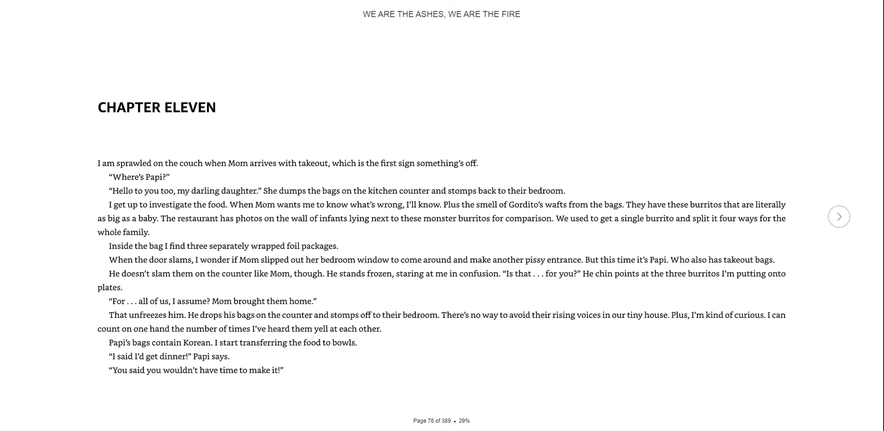
# Turn to page 77, Chapter Eleven's back-porch scene with Jess, and read it aloud.
pyautogui.click(838, 216)
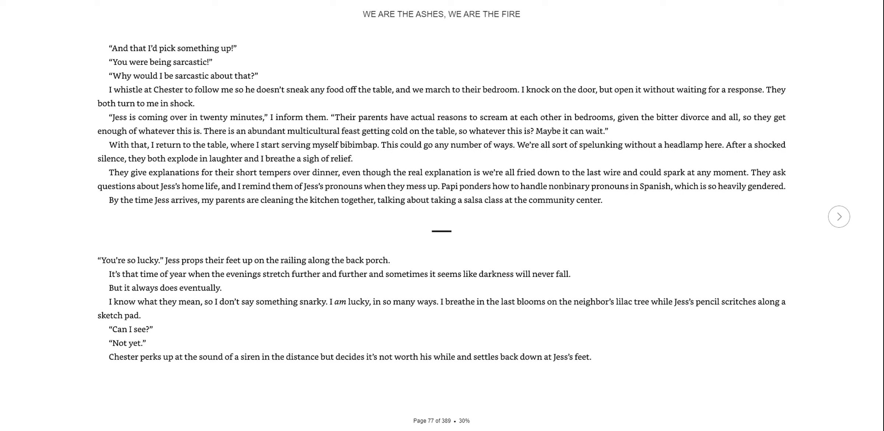
pyautogui.moveTo(825, 221)
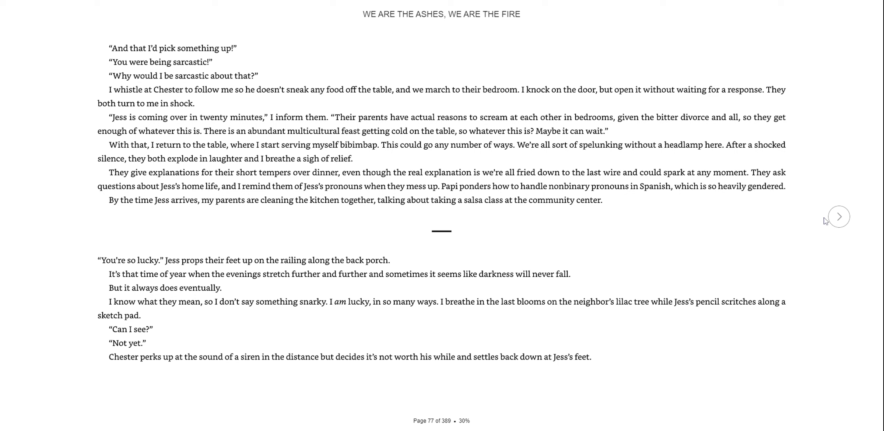
pyautogui.moveTo(840, 217)
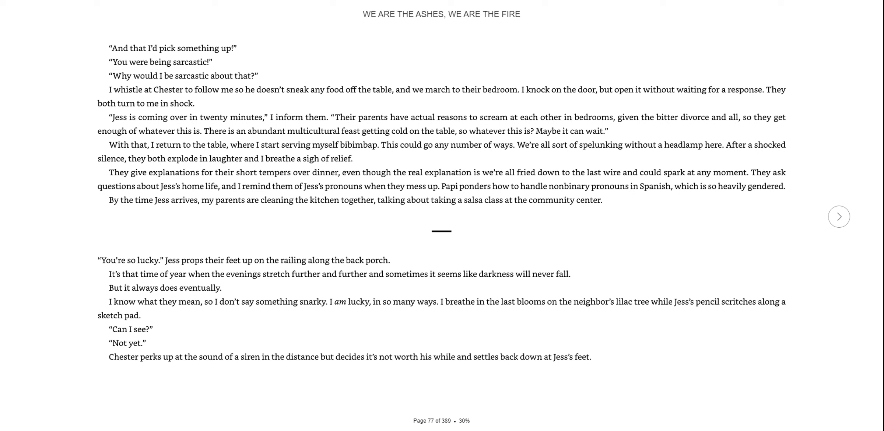
# Turn to page 78, continuing the back-porch scene with the sketch pad and hot cocoa.
pyautogui.click(839, 216)
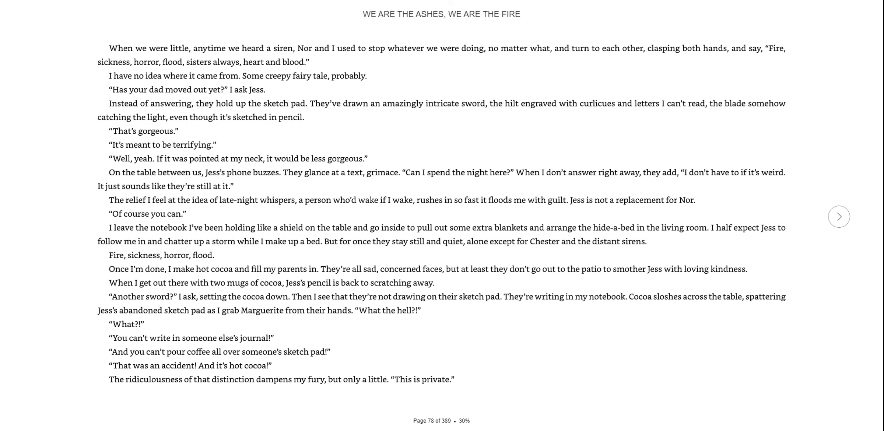
# Page forward through page 79's illuminated-manuscripts scene to page 81, the poem 'Flay'.
pyautogui.click(838, 216)
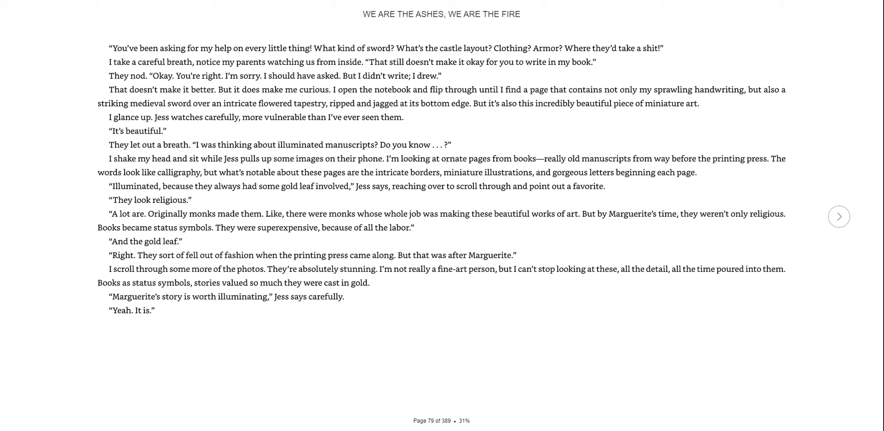
pyautogui.click(839, 216)
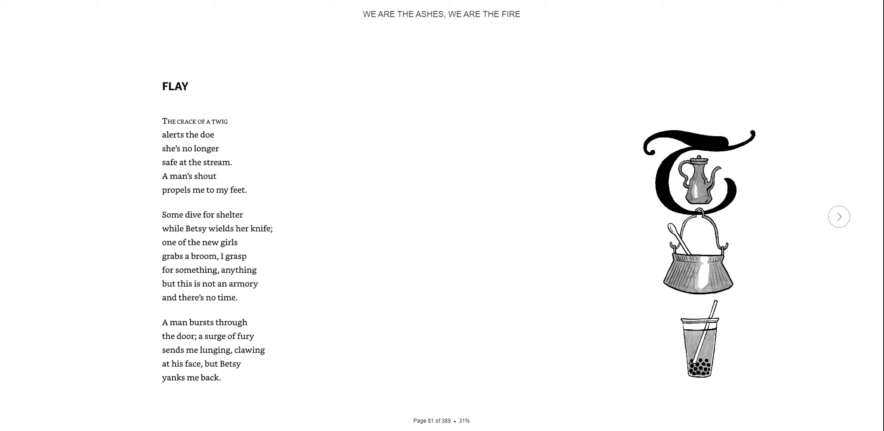
# Continue through 'Flay' to the closing lines of page 82.
pyautogui.click(838, 217)
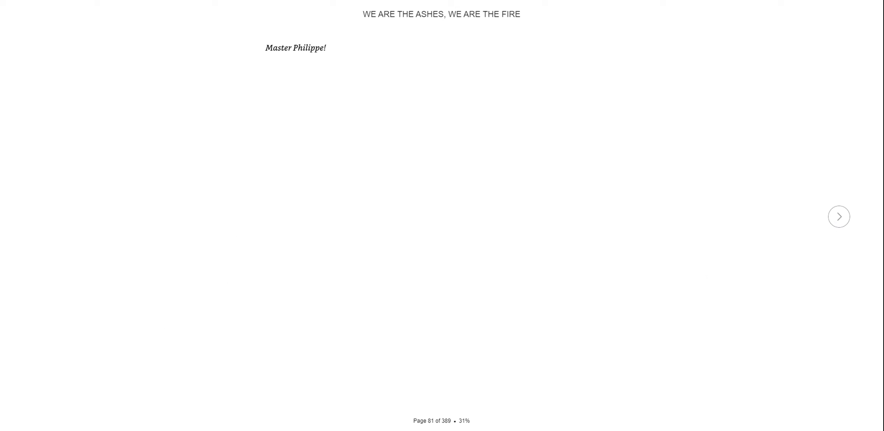
pyautogui.click(839, 217)
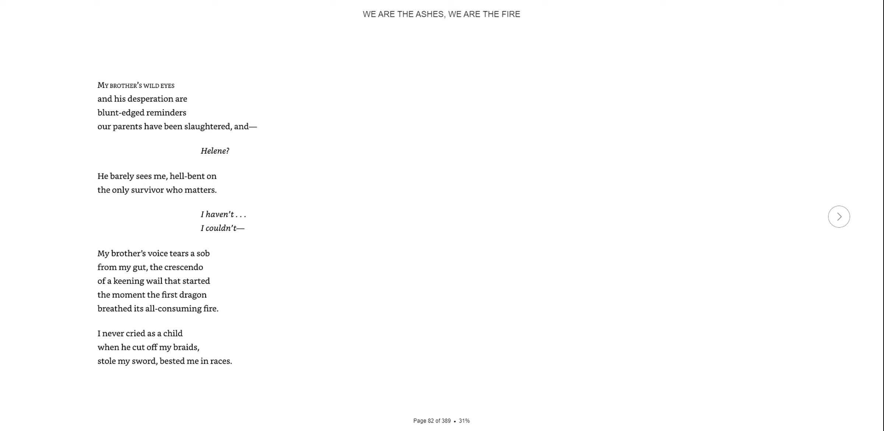
pyautogui.moveTo(806, 52)
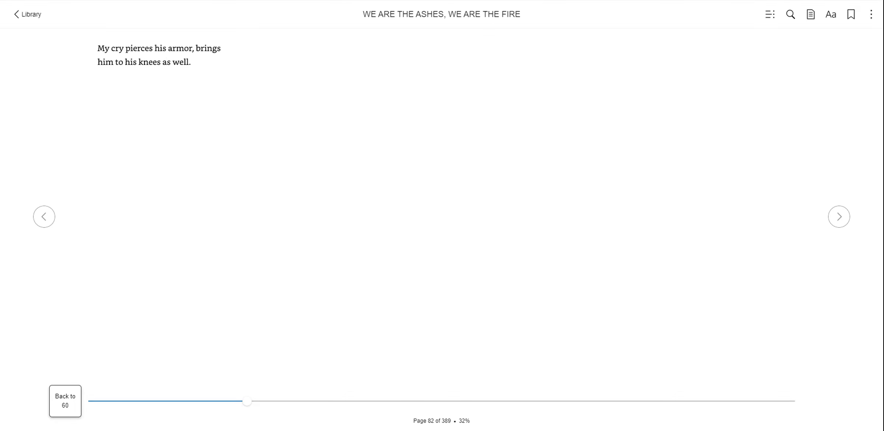
# Read page 83 and turn on to page 84, where Philippe vows to flay them open.
pyautogui.click(838, 215)
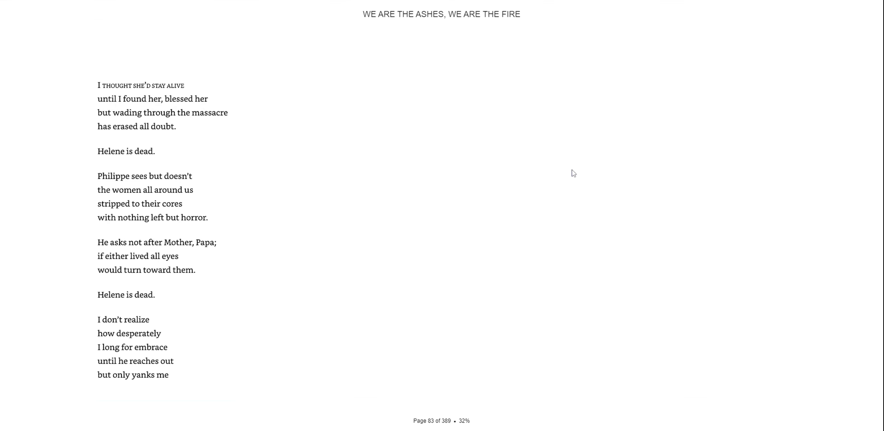
pyautogui.moveTo(419, 173)
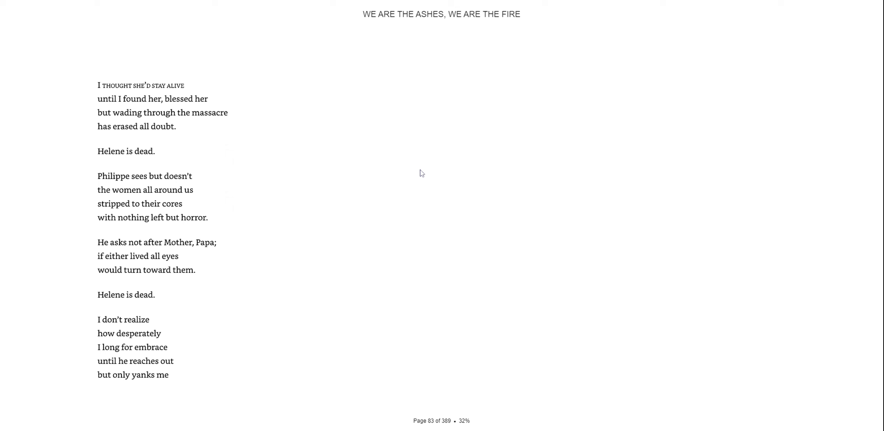
pyautogui.moveTo(219, 150)
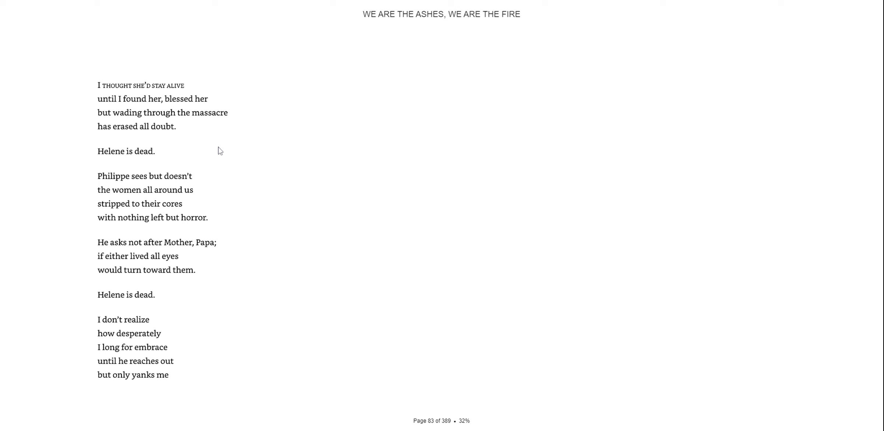
pyautogui.moveTo(400, 160)
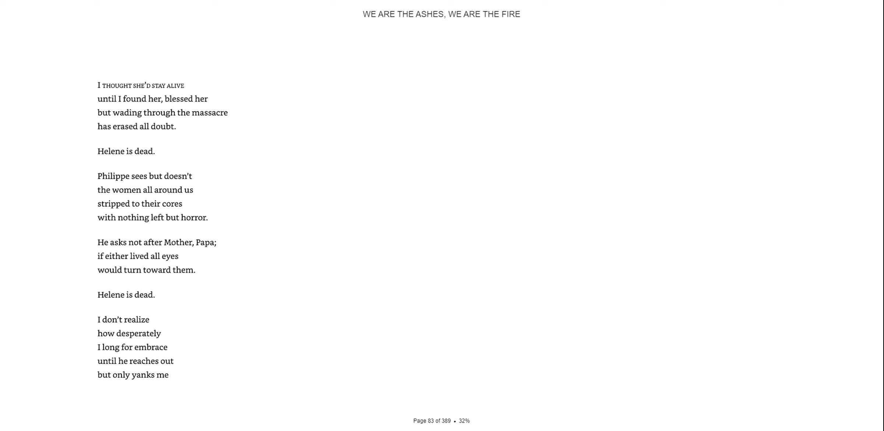
pyautogui.moveTo(811, 233)
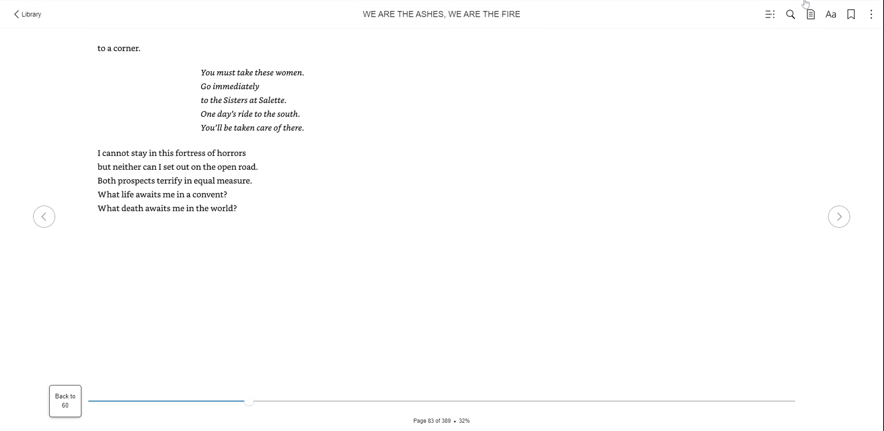
pyautogui.moveTo(758, 85)
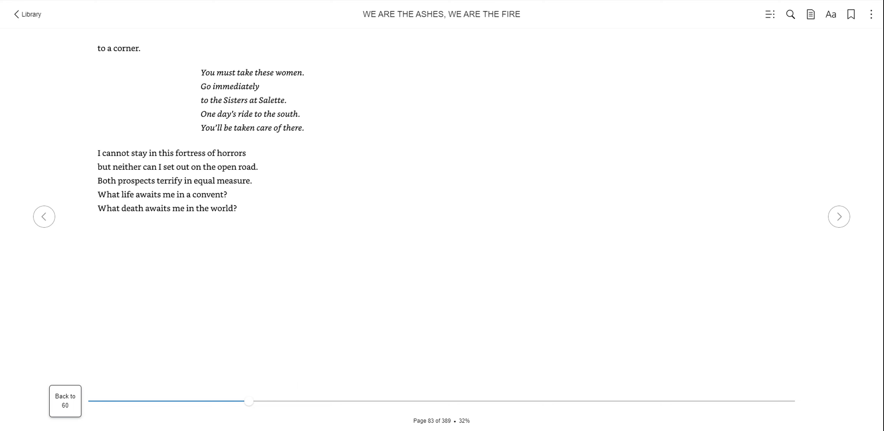
pyautogui.moveTo(628, 36)
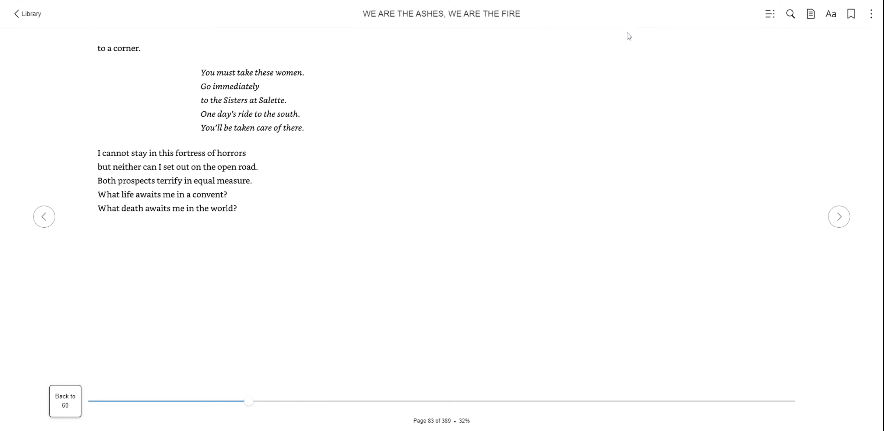
pyautogui.moveTo(630, 201)
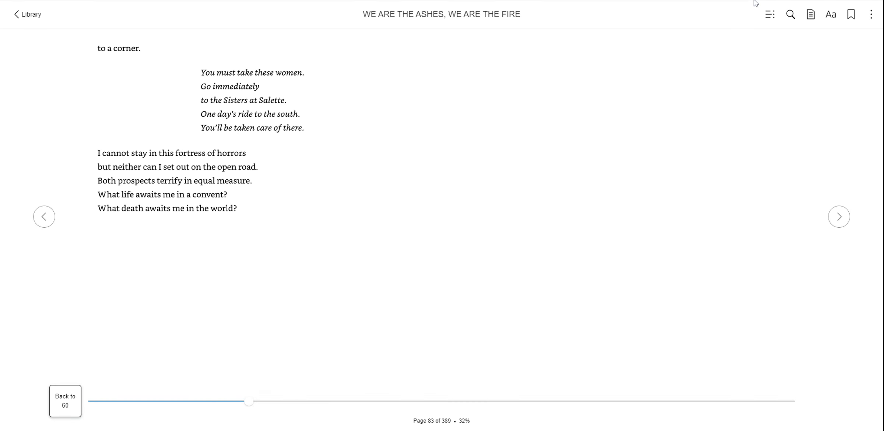
pyautogui.click(838, 216)
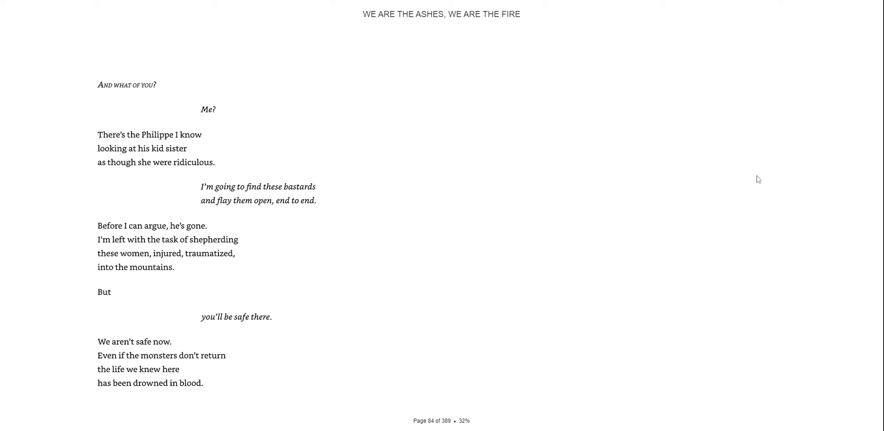